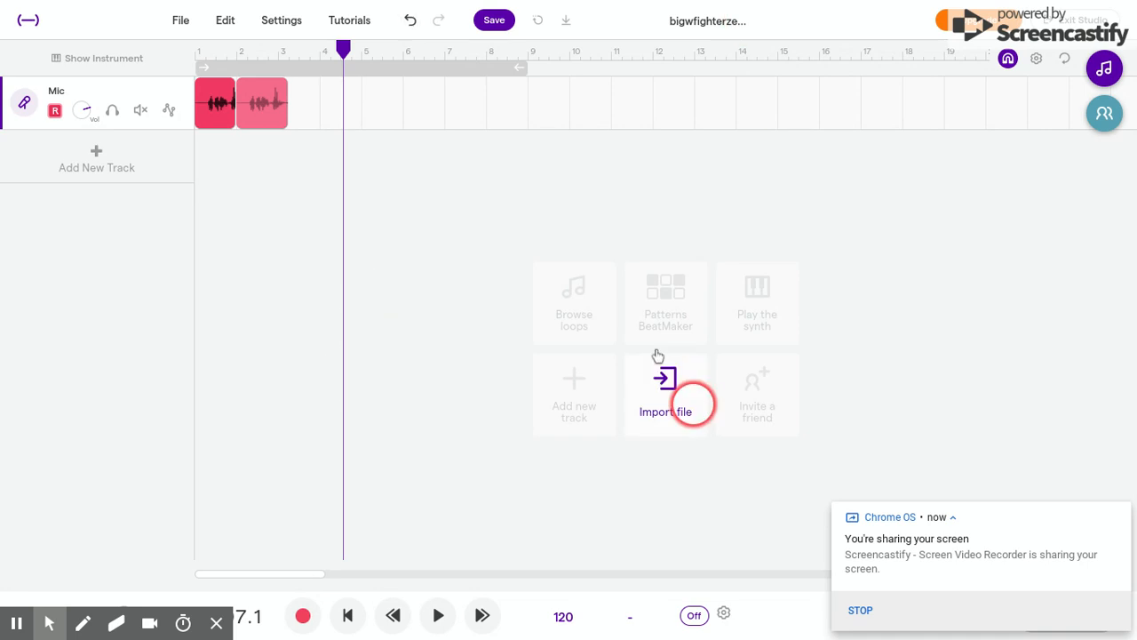
mouse_move(441, 395)
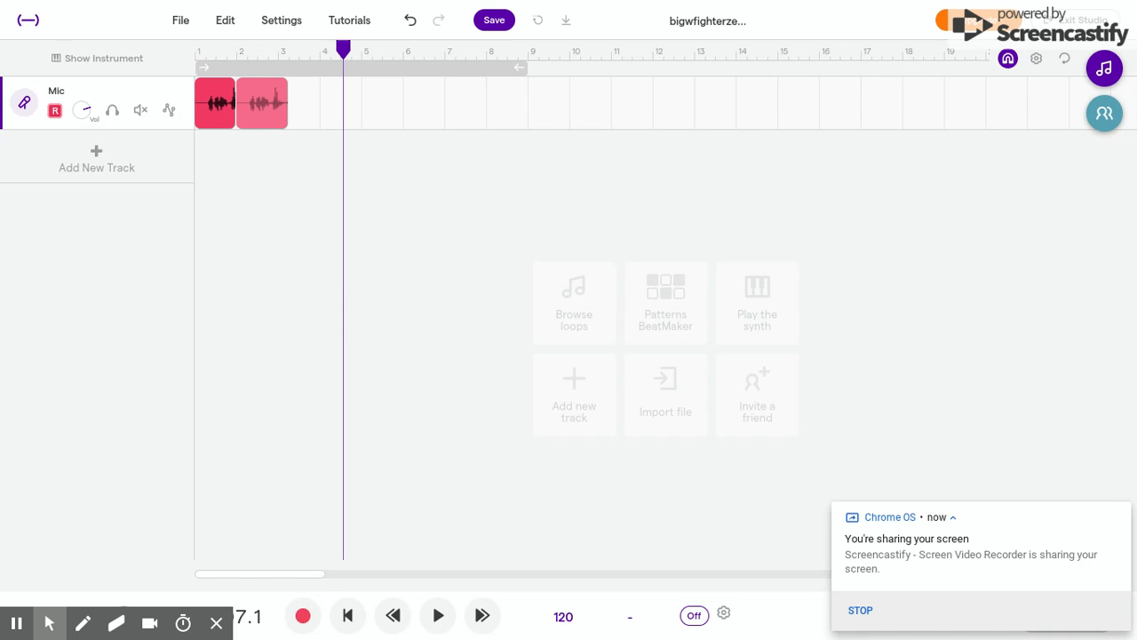
Step: Jump the playhead back to bar 1 of the project with the two Mic clips
left_click(293, 192)
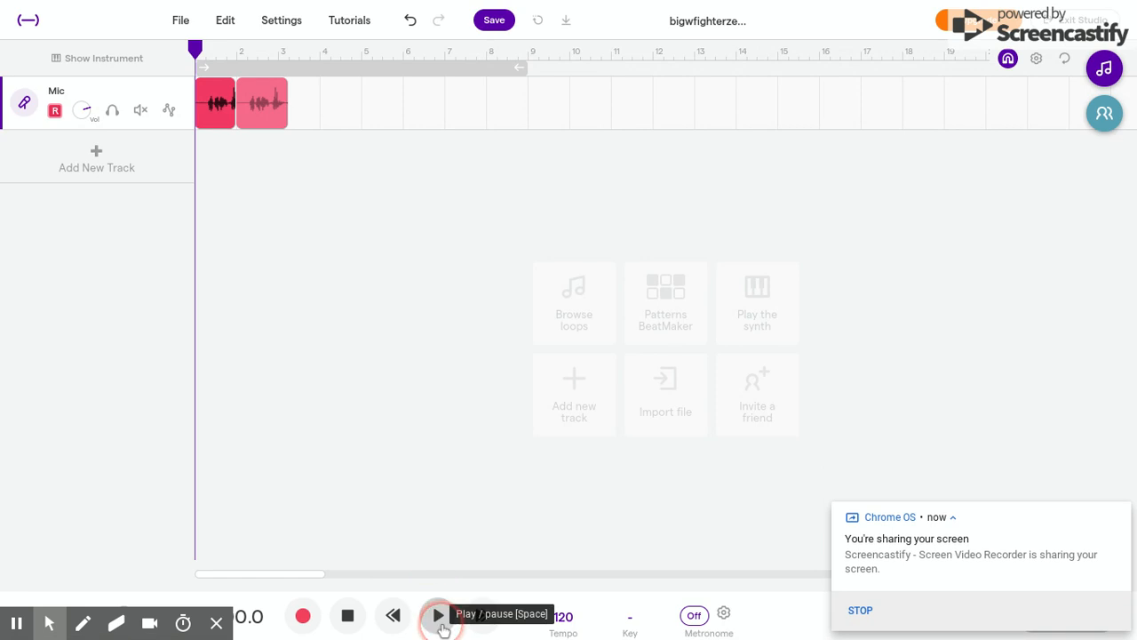
Step: Pause the Mic clips, resume them, then restart playback from the beginning
left_click(437, 615)
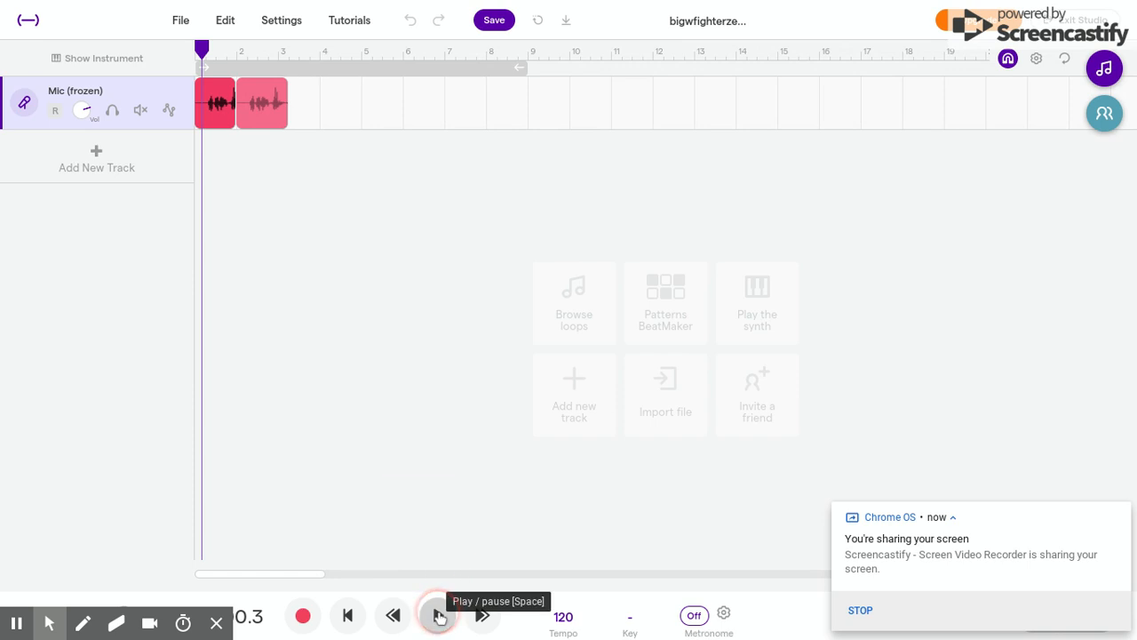
left_click(393, 615)
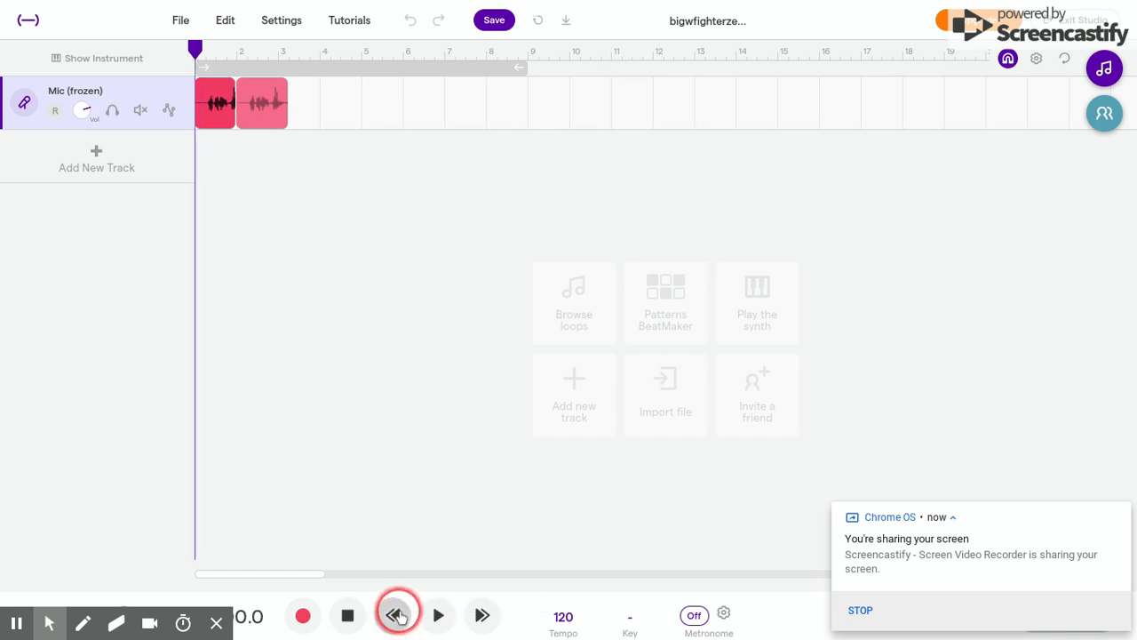
left_click(437, 615)
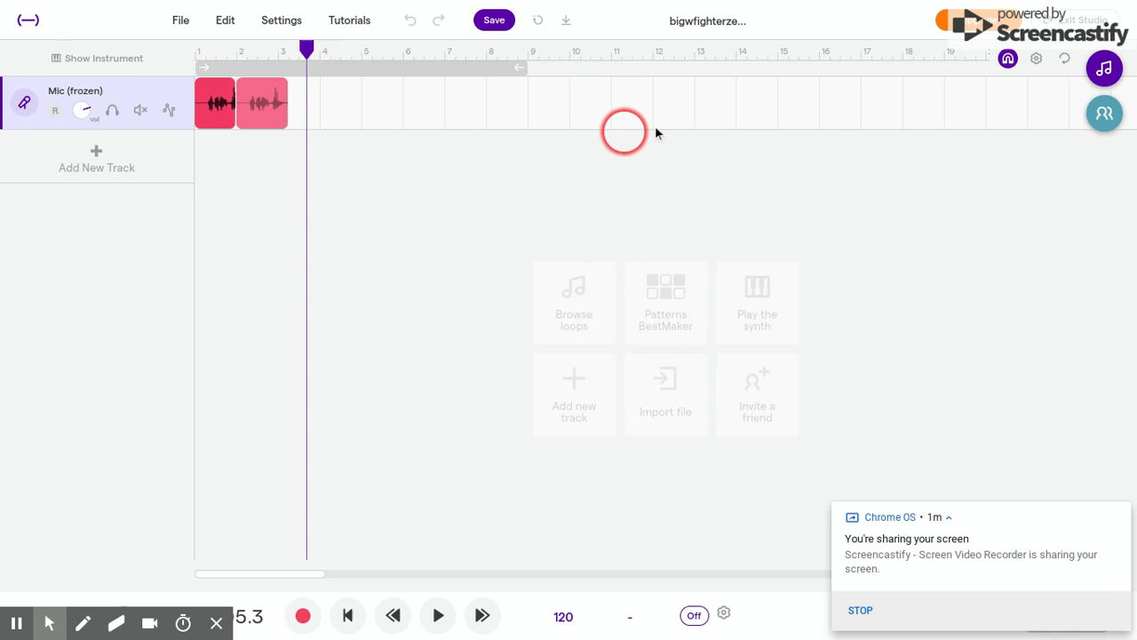
mouse_move(430, 505)
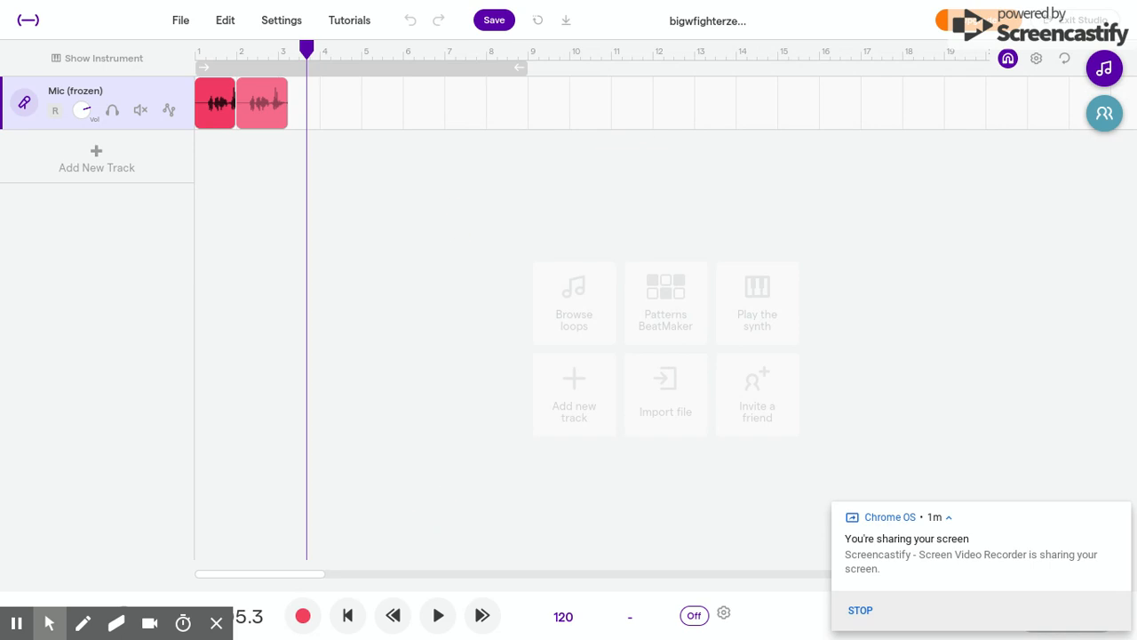
Step: Deselect in the workspace and restart the Mic clips from bar 1
left_click(487, 418)
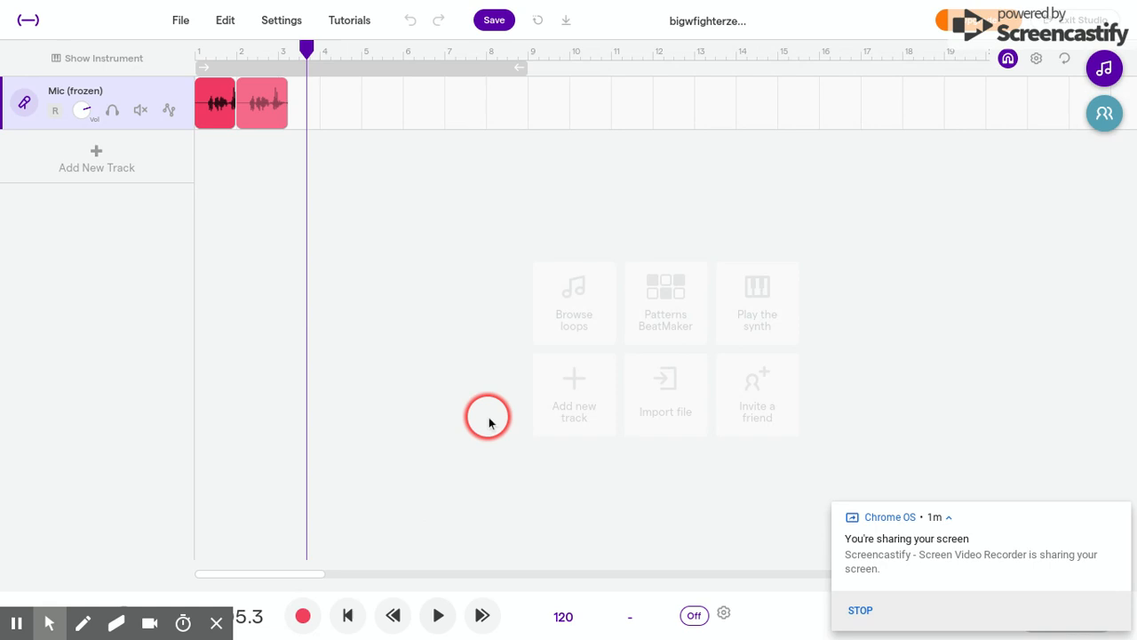
mouse_move(359, 247)
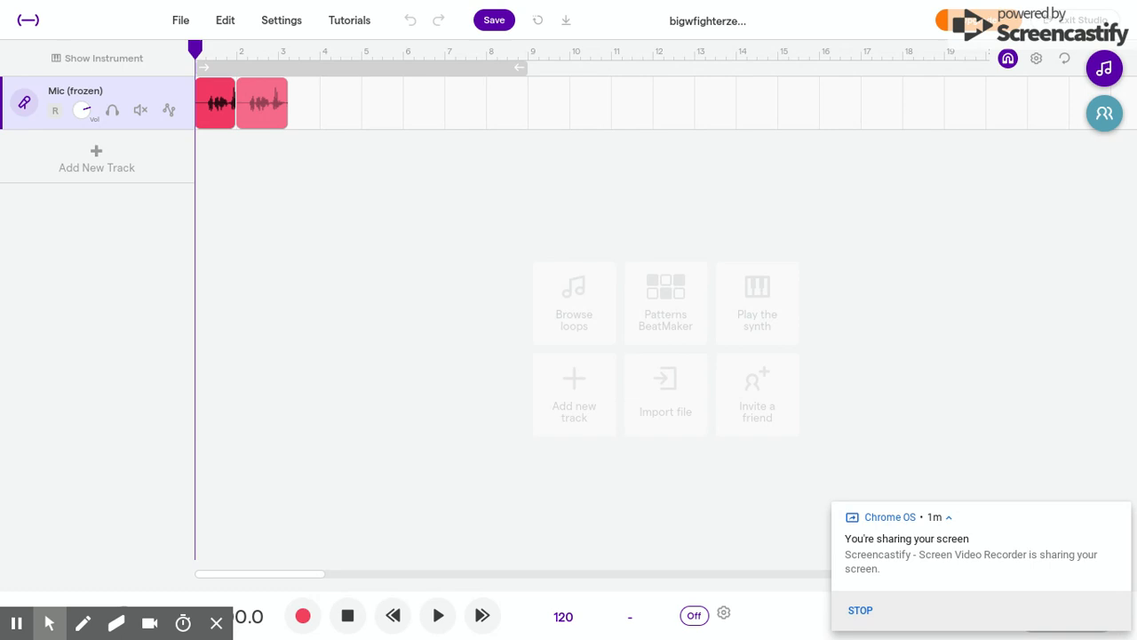
left_click(380, 356)
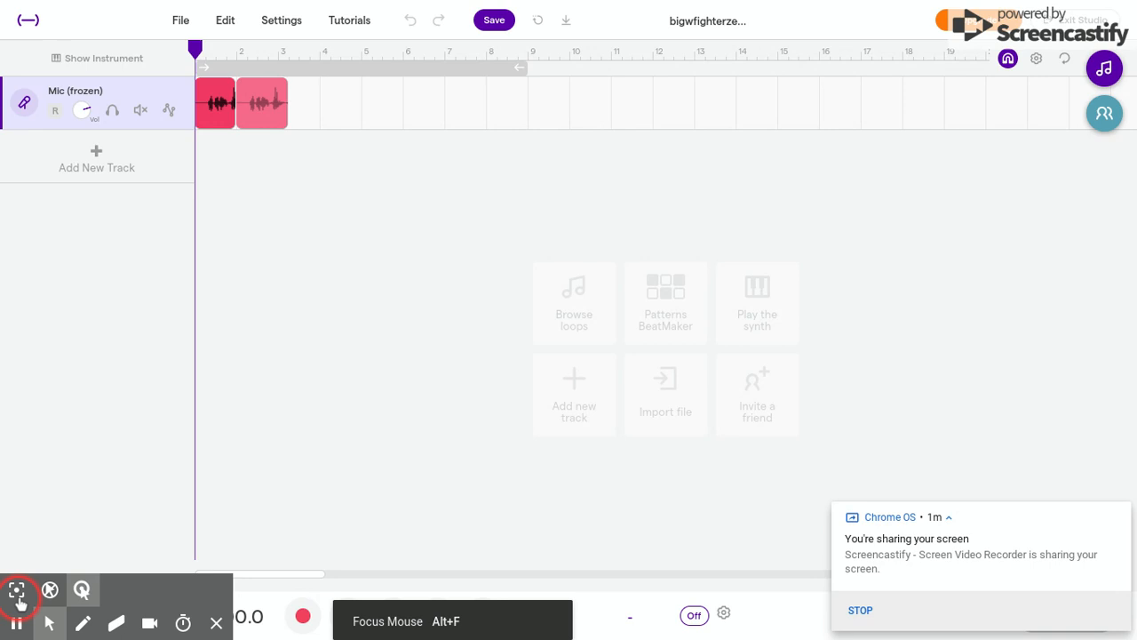
Step: Turn on Focus Mouse, try a red pen, wipe it, and circle both clips in green
left_click(82, 622)
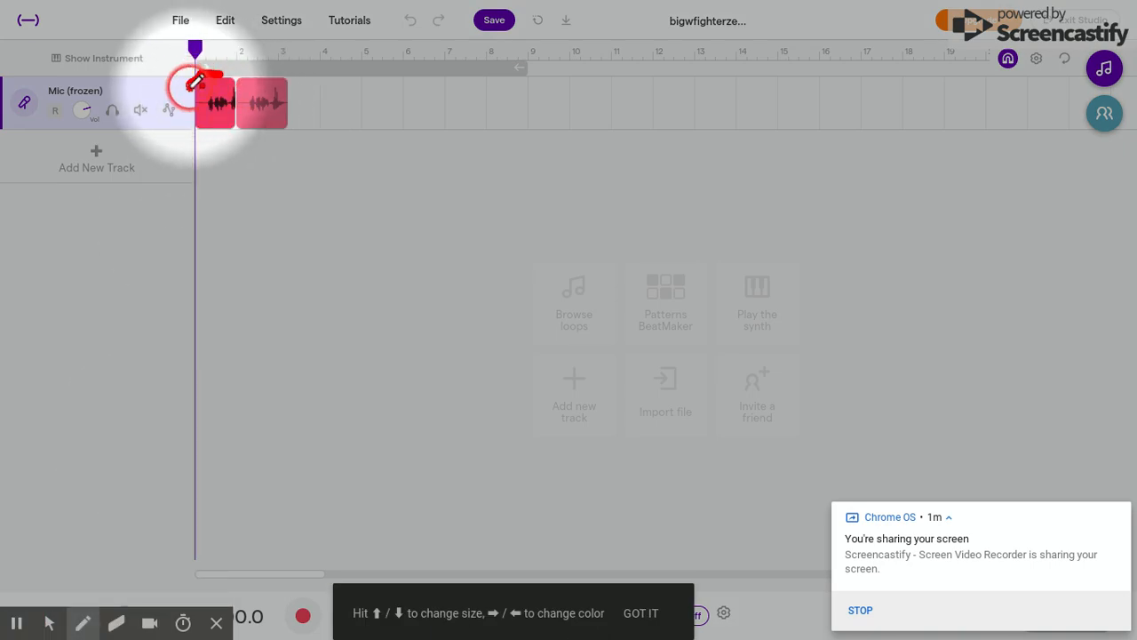
left_click(82, 622)
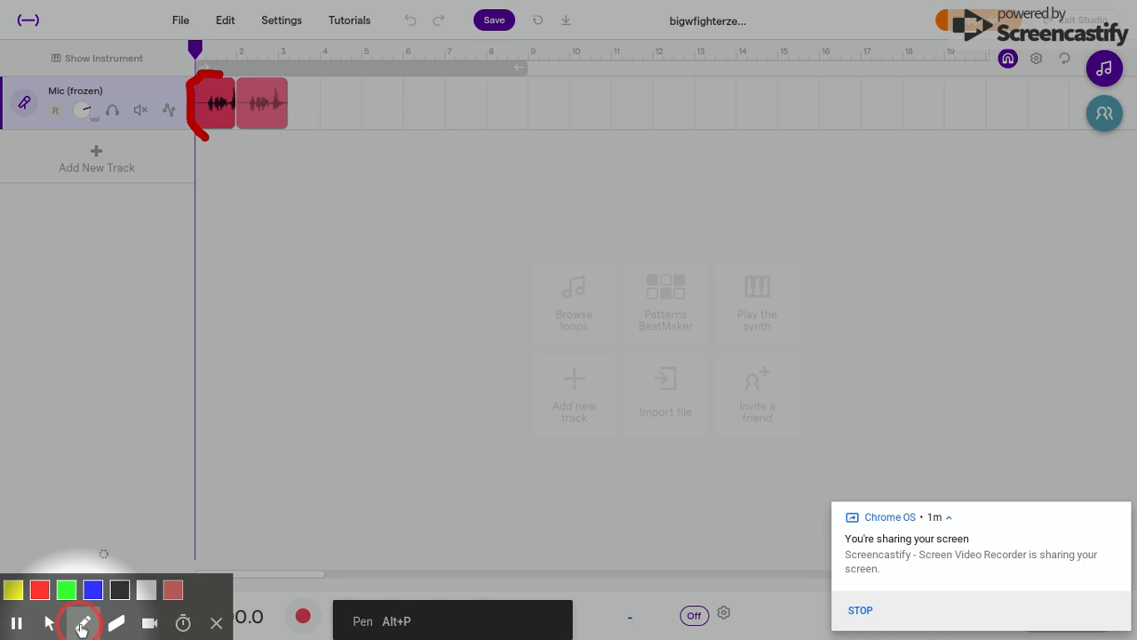
left_click(133, 622)
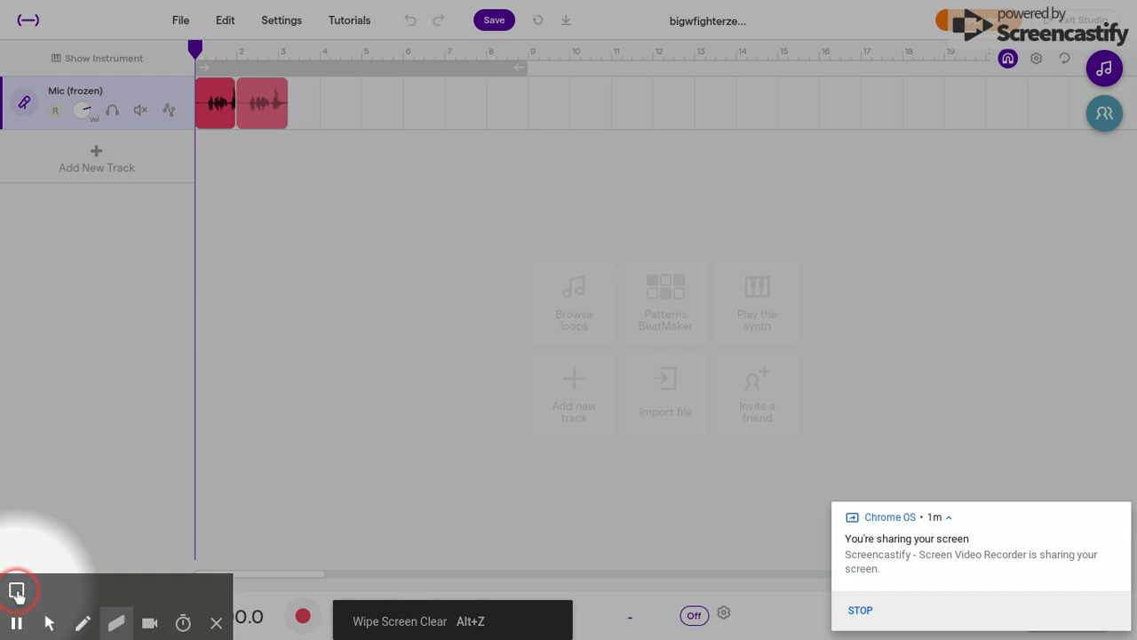
left_click(82, 622)
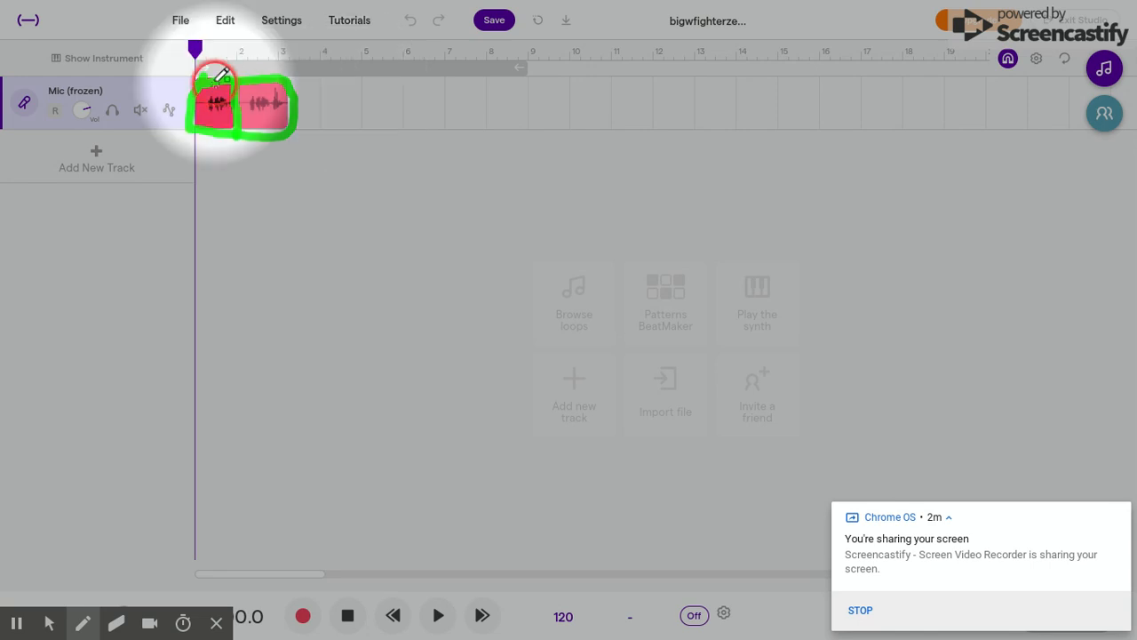
mouse_move(206, 529)
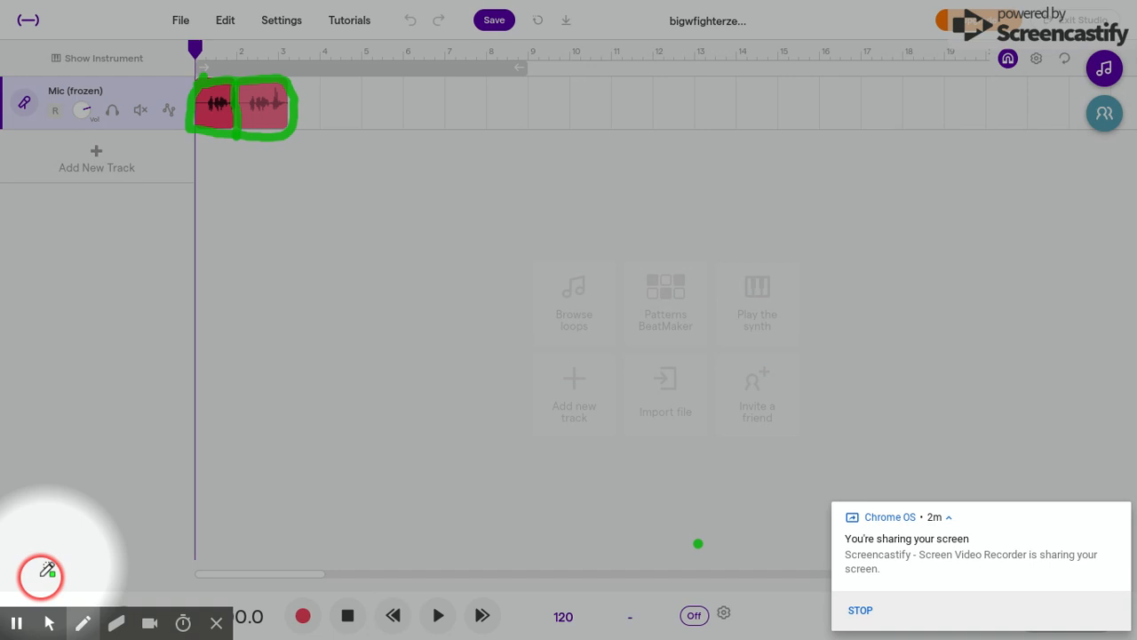
Step: Turn Focus Mouse off and choose a black pen colour from the palette
left_click(39, 576)
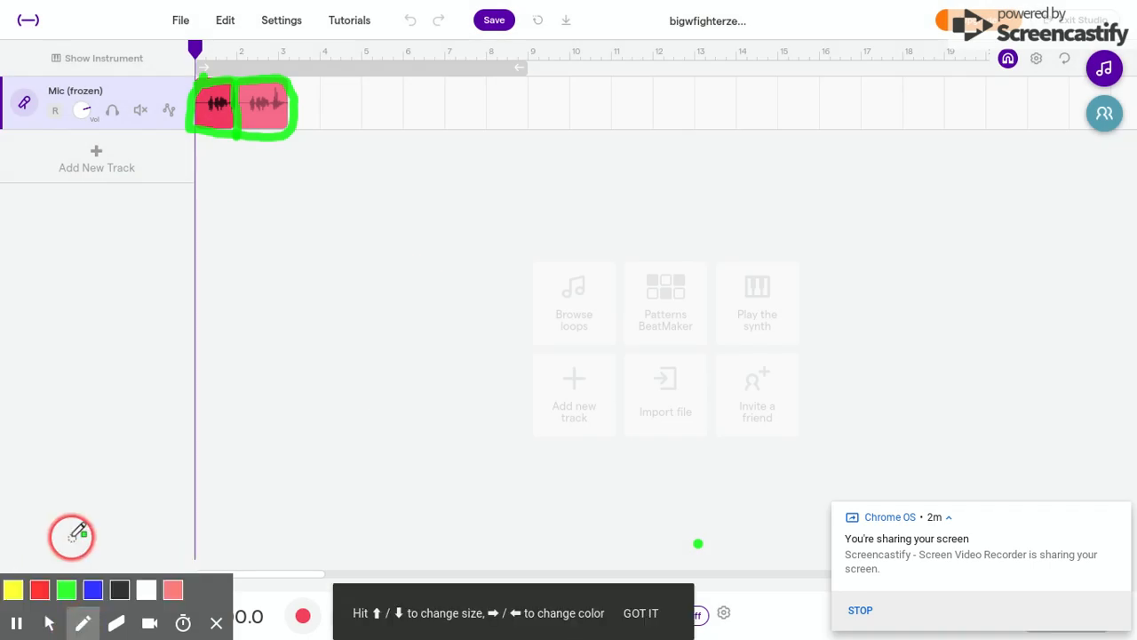
left_click(40, 590)
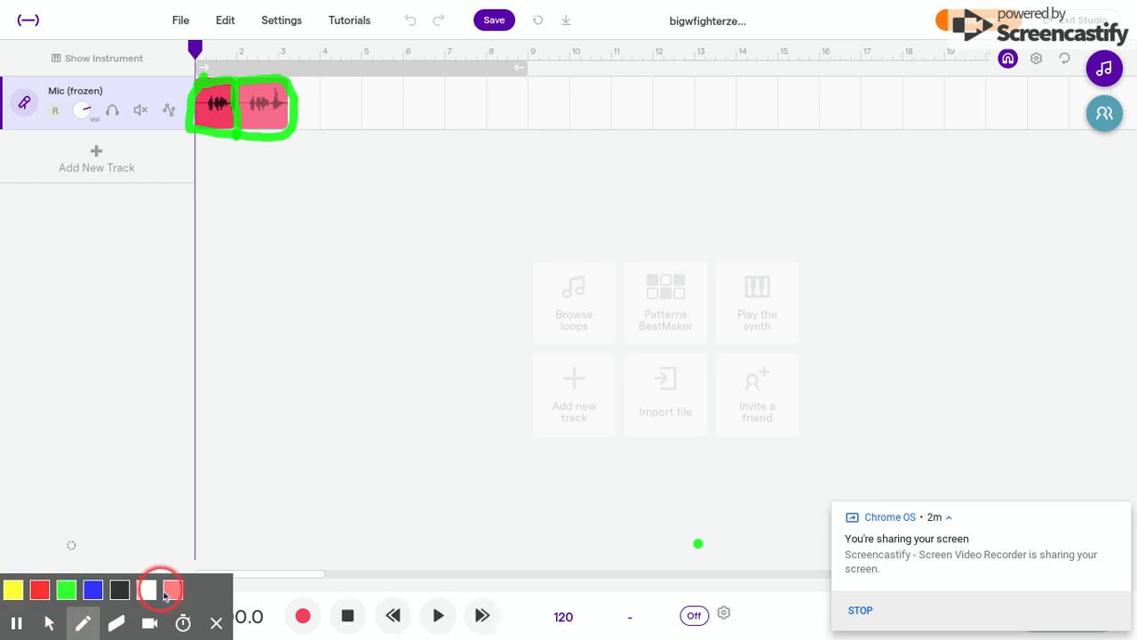
left_click(117, 590)
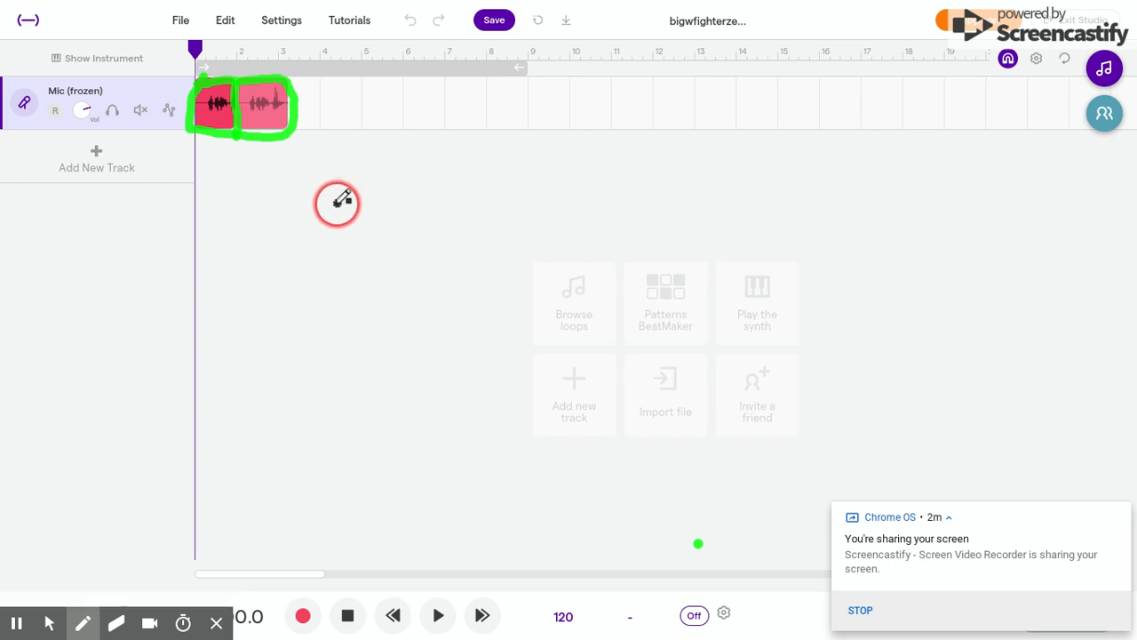
Step: Draw two ear lobes, the head outline and two dot eyes below the clips
left_click_drag(336, 199, 359, 263)
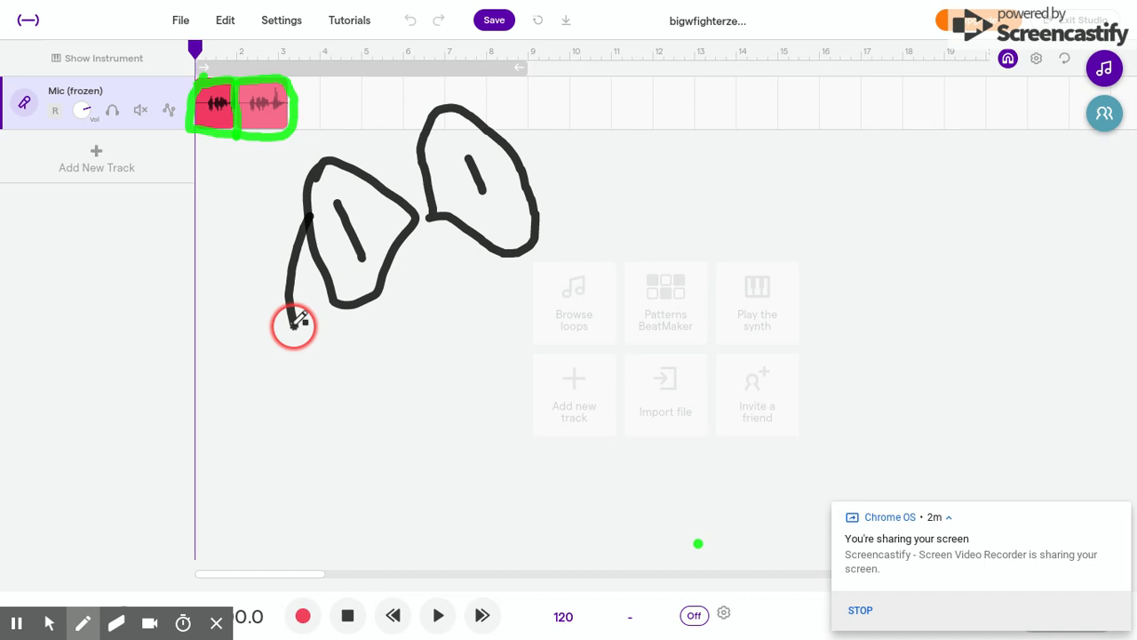
left_click_drag(293, 324, 370, 362)
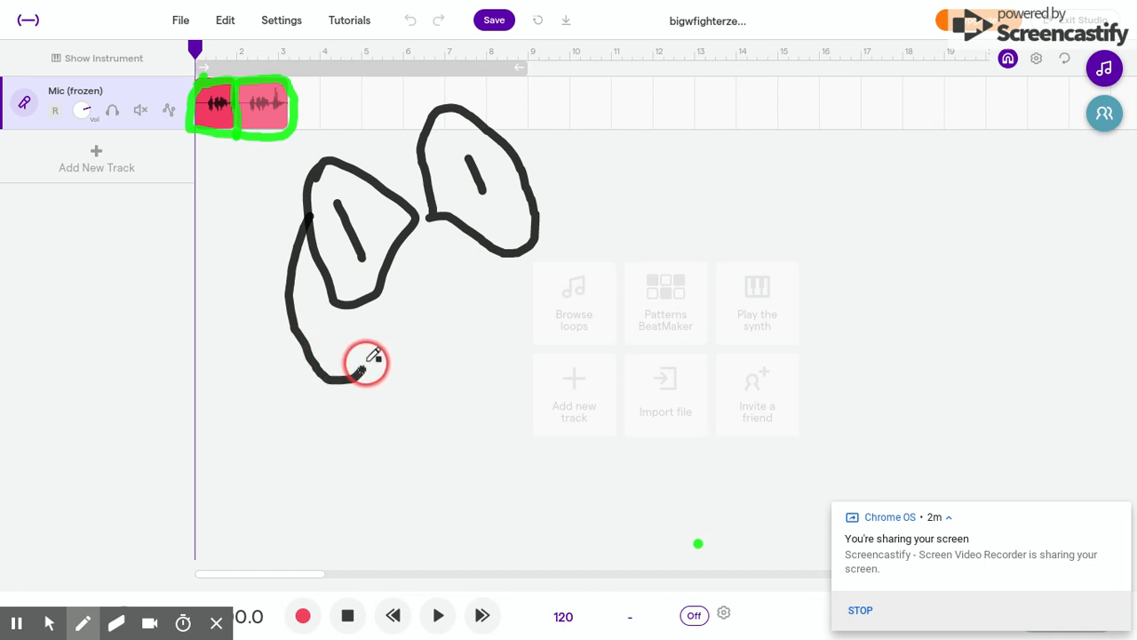
left_click_drag(365, 362, 511, 334)
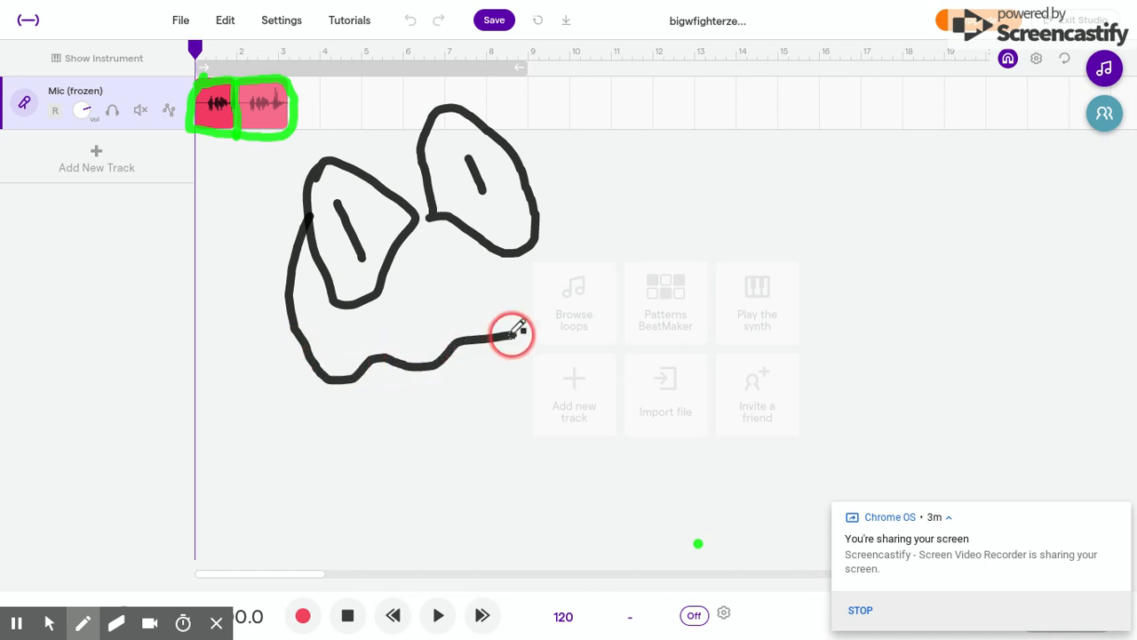
left_click_drag(519, 335, 549, 248)
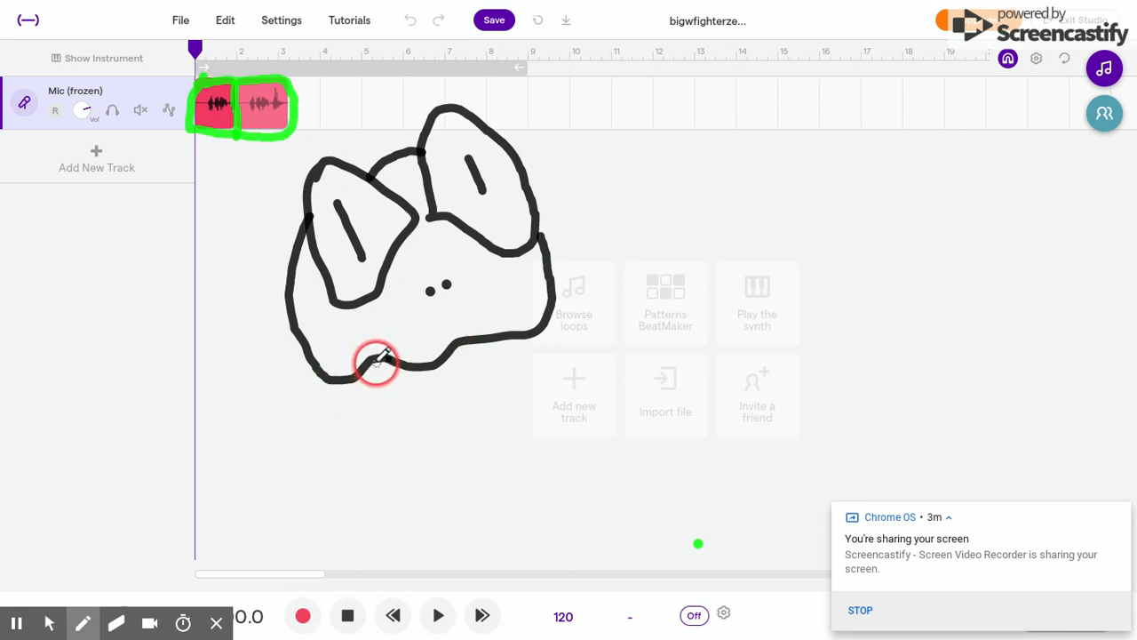
Step: Add long hanging strands down both sides of the doodle's head
left_click_drag(373, 362, 484, 362)
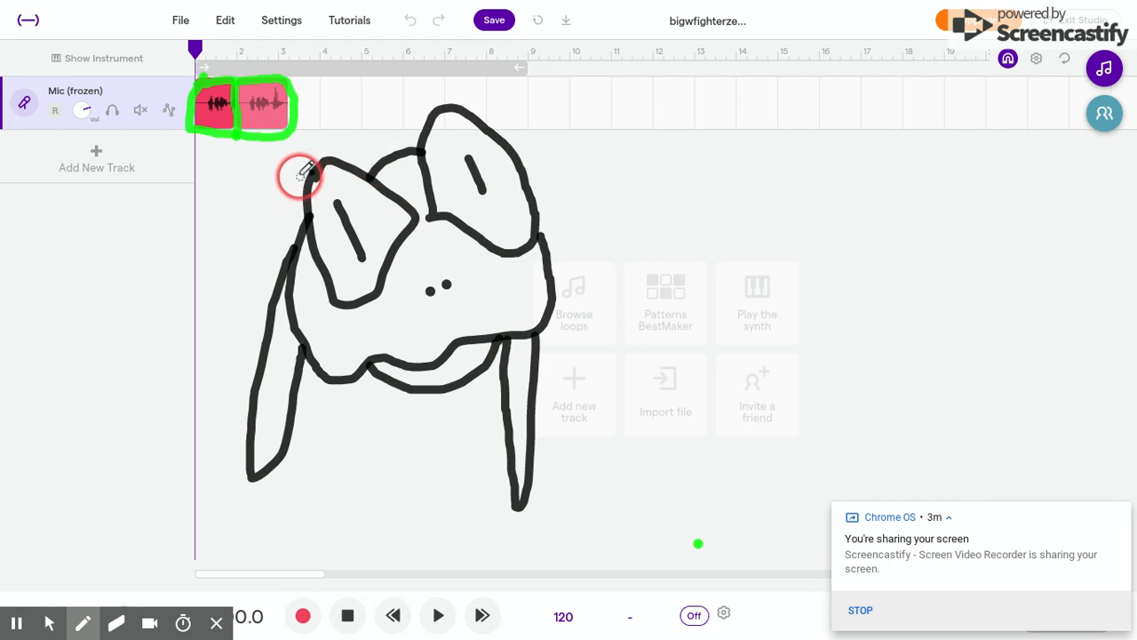
mouse_move(435, 93)
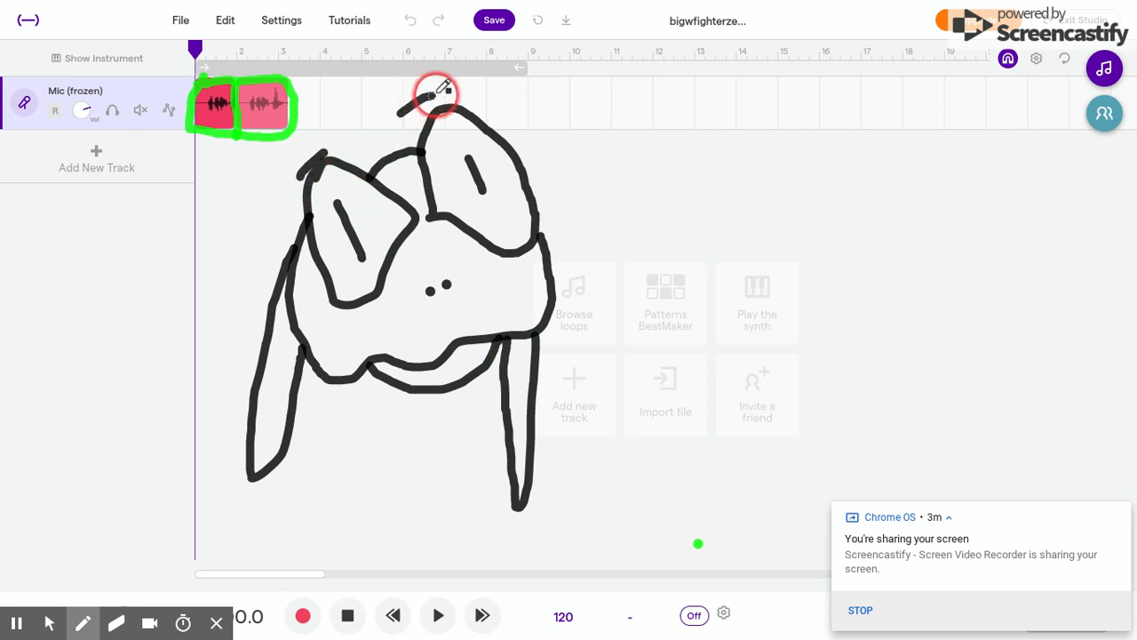
left_click(82, 622)
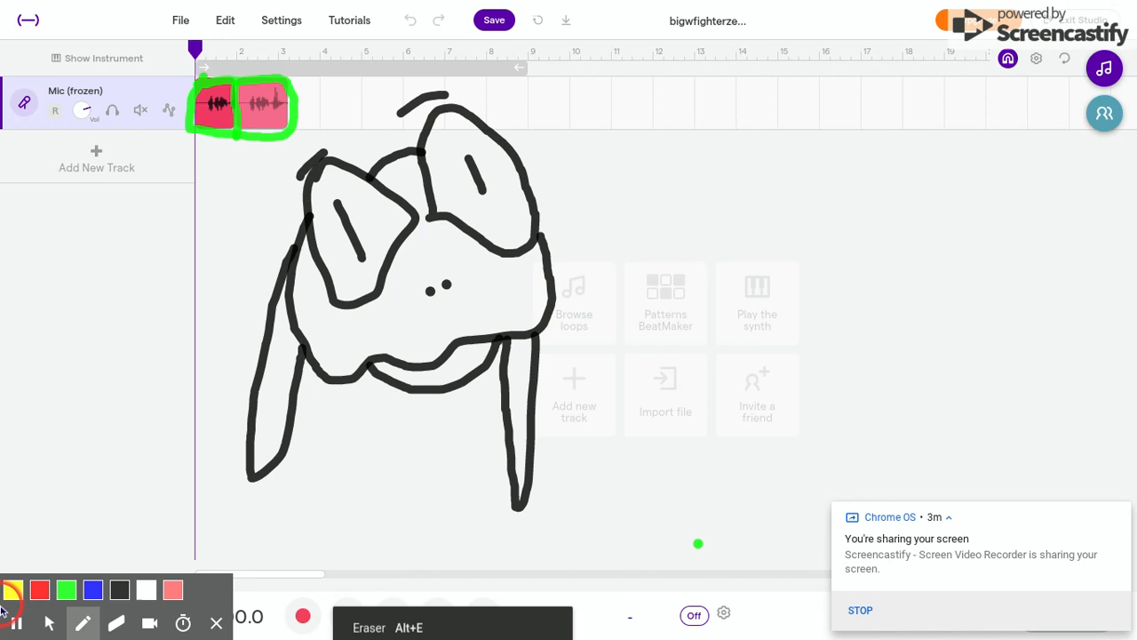